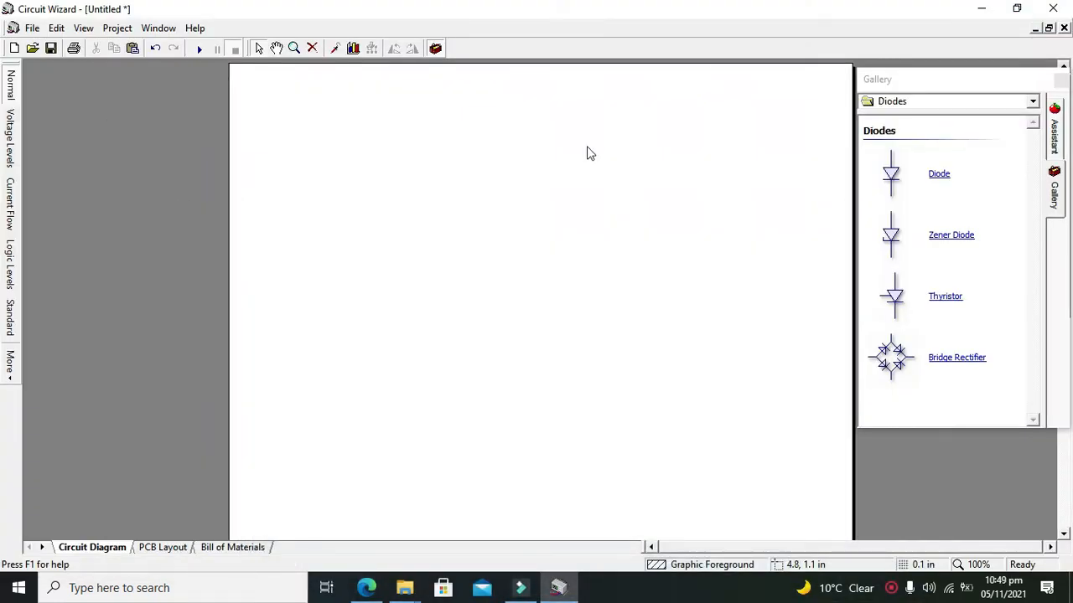
mouse_move(430, 337)
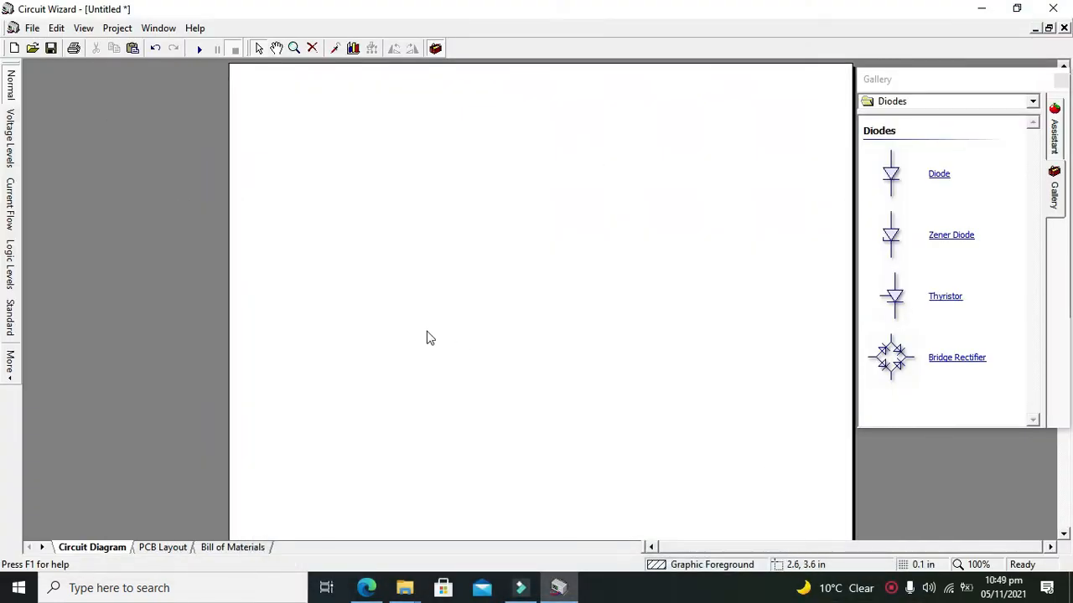
mouse_move(620, 291)
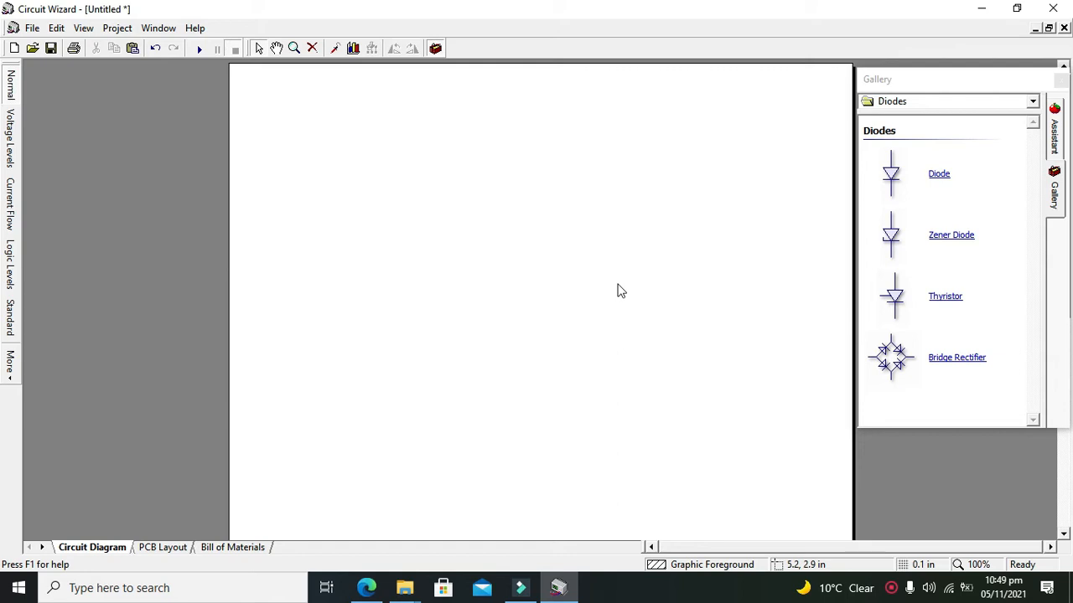
mouse_move(607, 294)
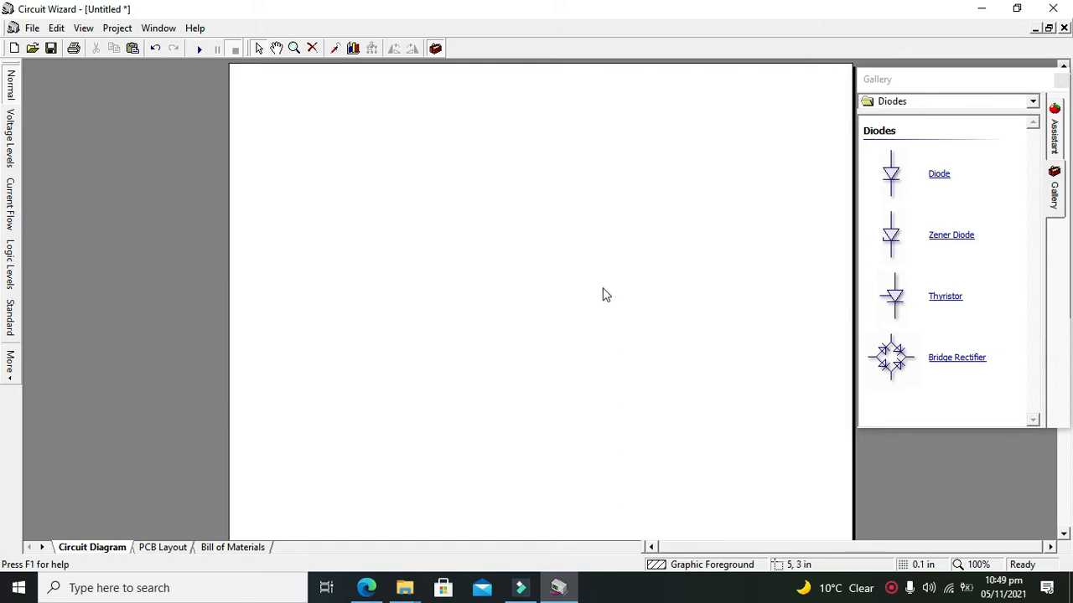
mouse_move(574, 309)
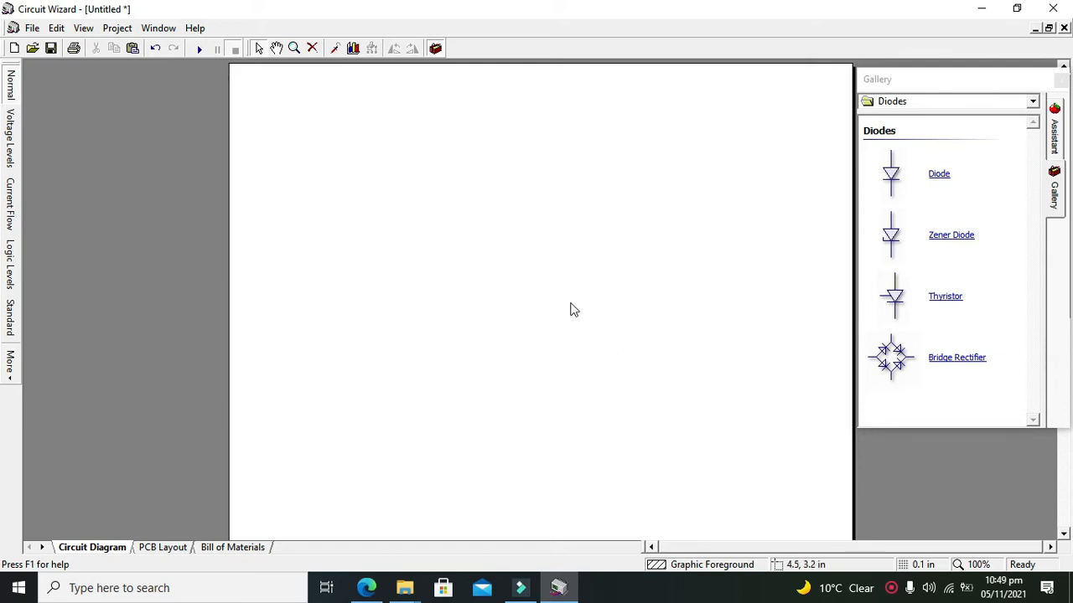
mouse_move(528, 313)
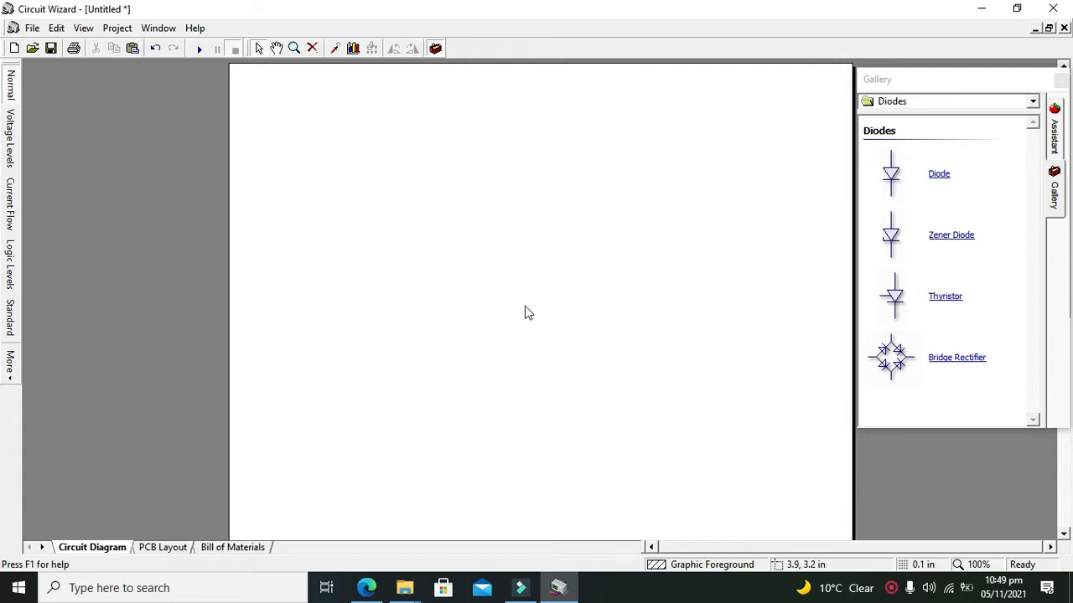
mouse_move(786, 316)
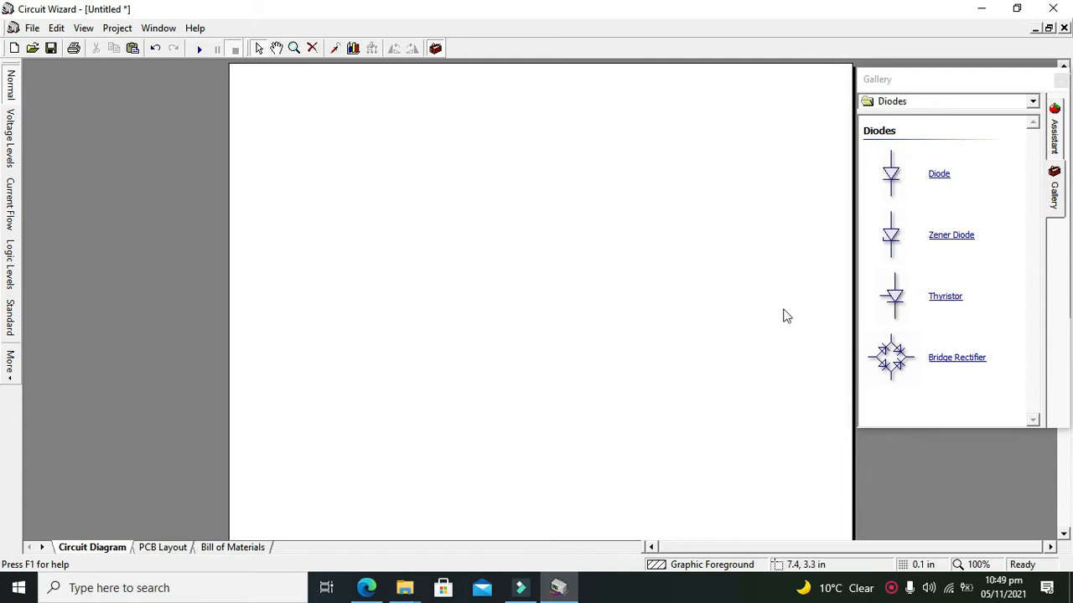
mouse_move(896, 300)
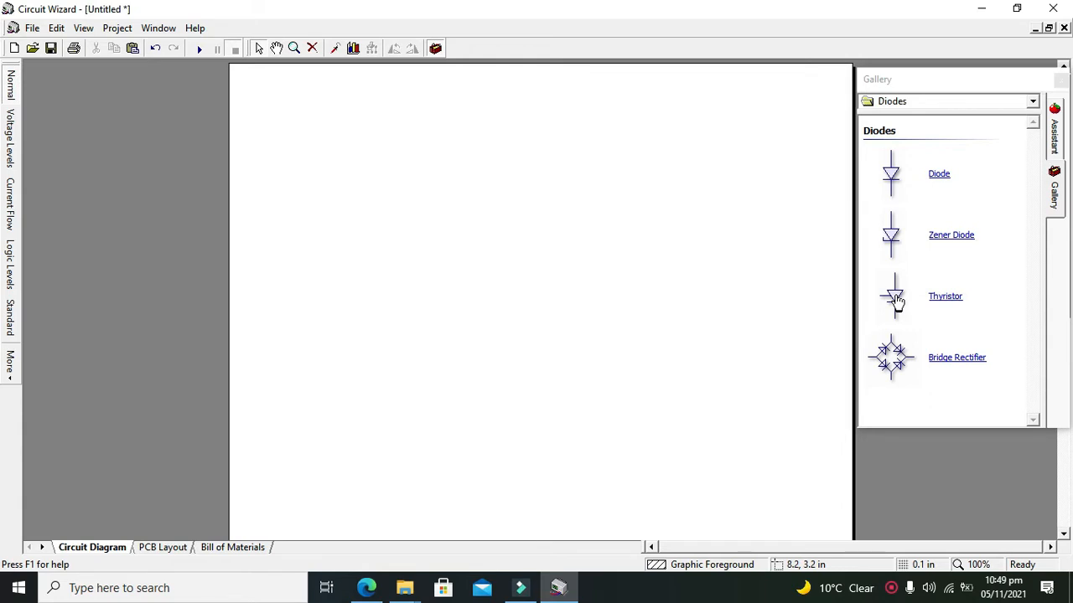
mouse_move(953, 113)
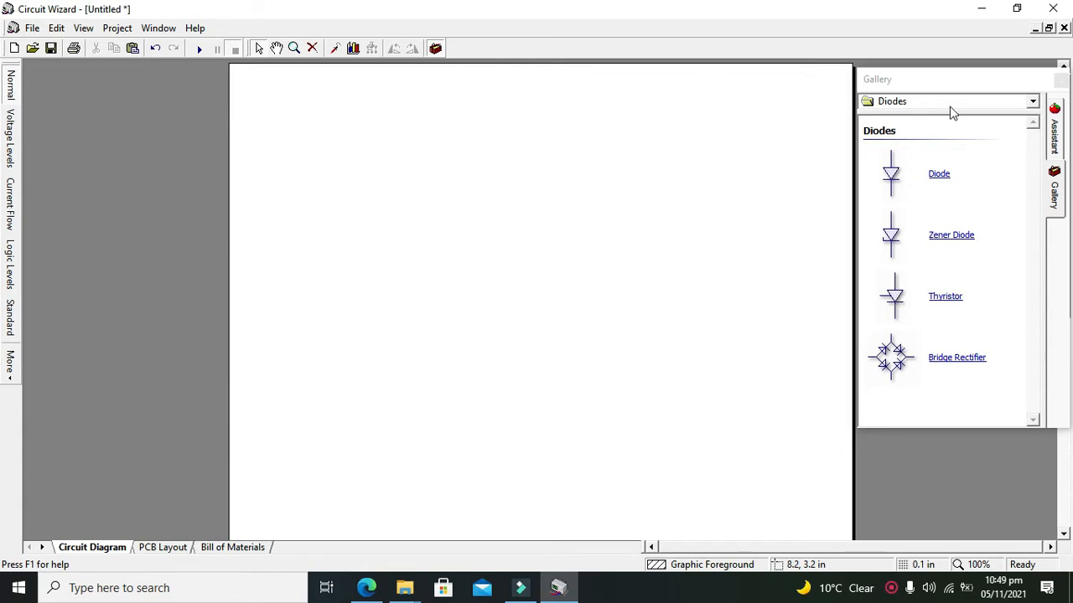
Place thyristor D1 from the Diodes category near the centre of the diagram
left_click(1032, 100)
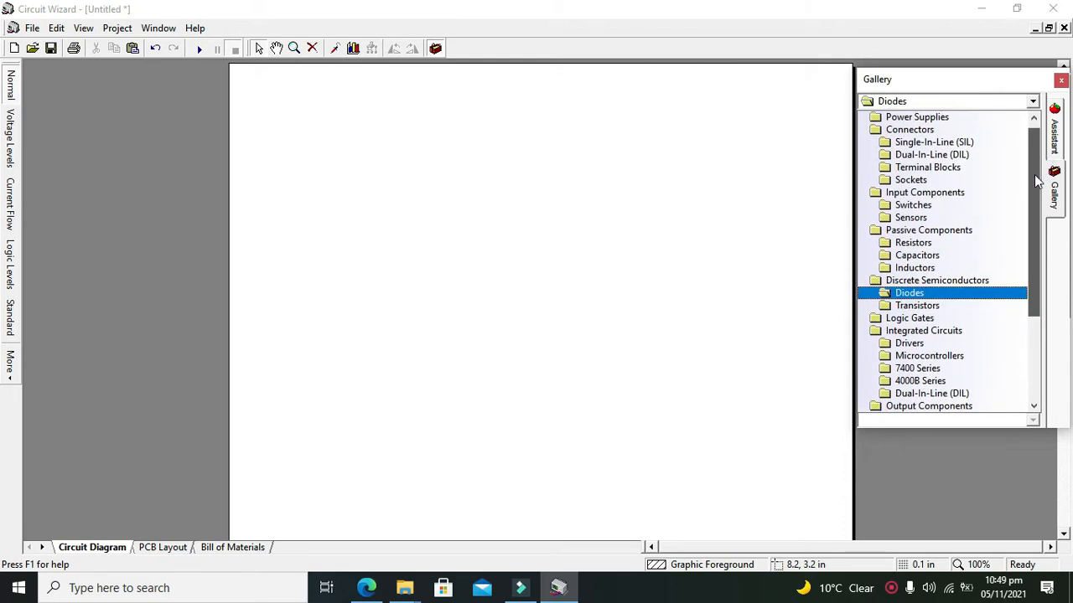
double_click(910, 293)
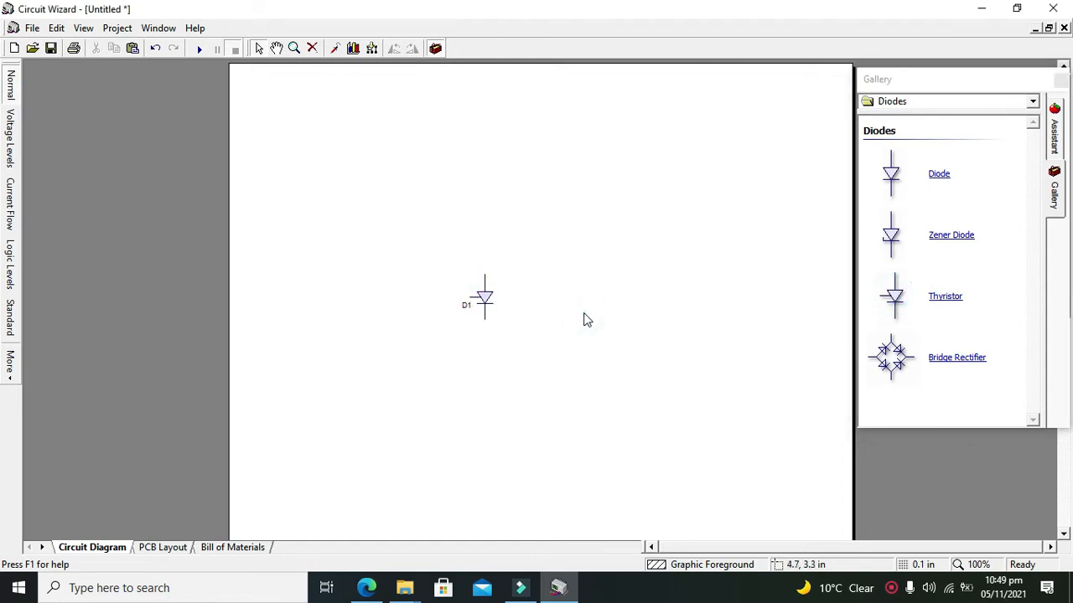
mouse_move(464, 372)
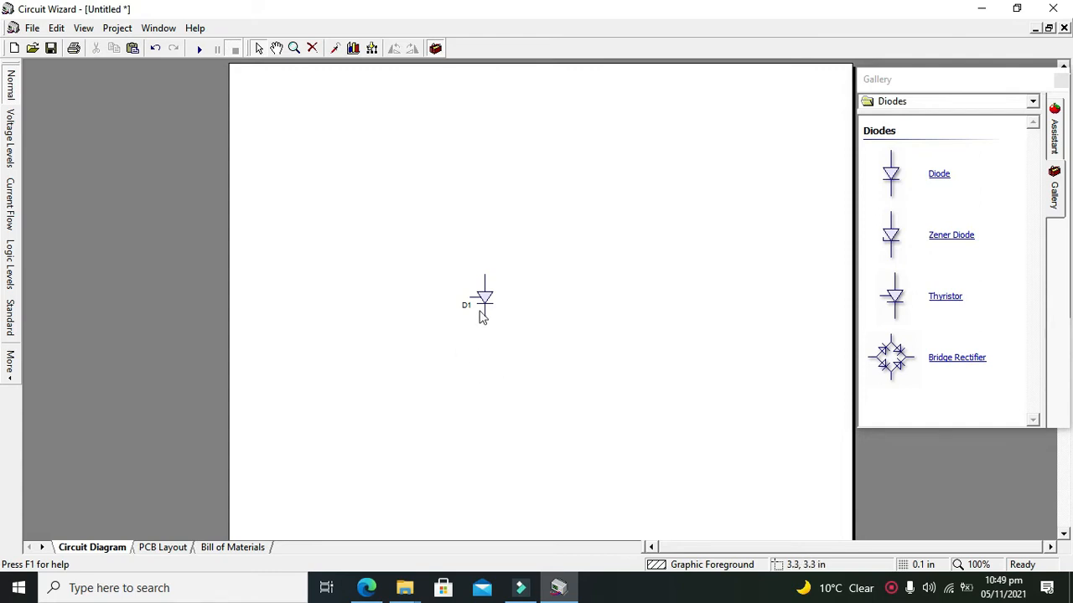
left_click_drag(484, 302, 500, 300)
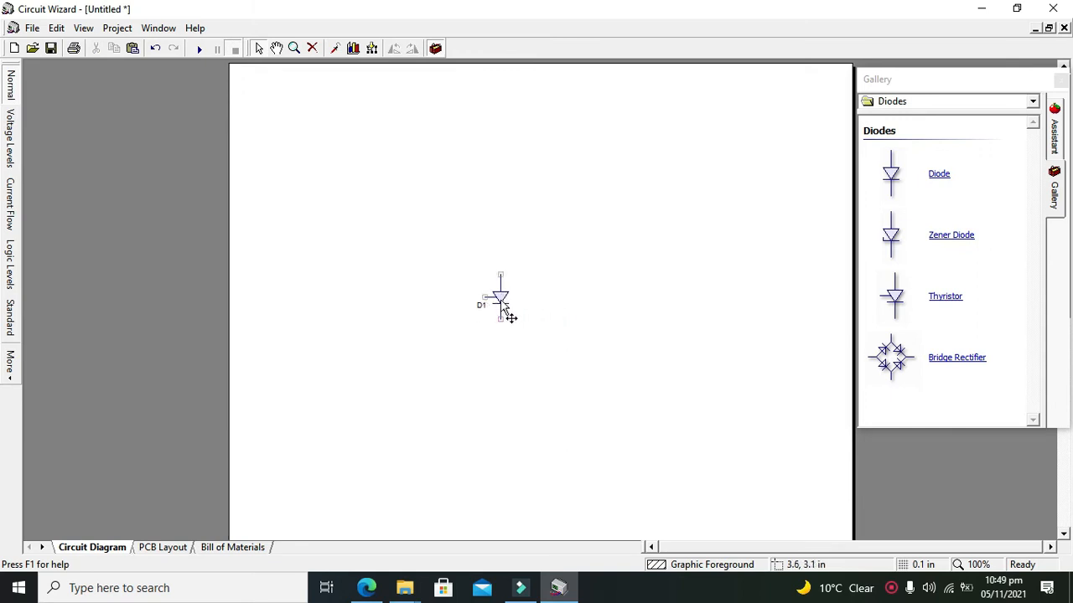
left_click_drag(501, 300, 493, 302)
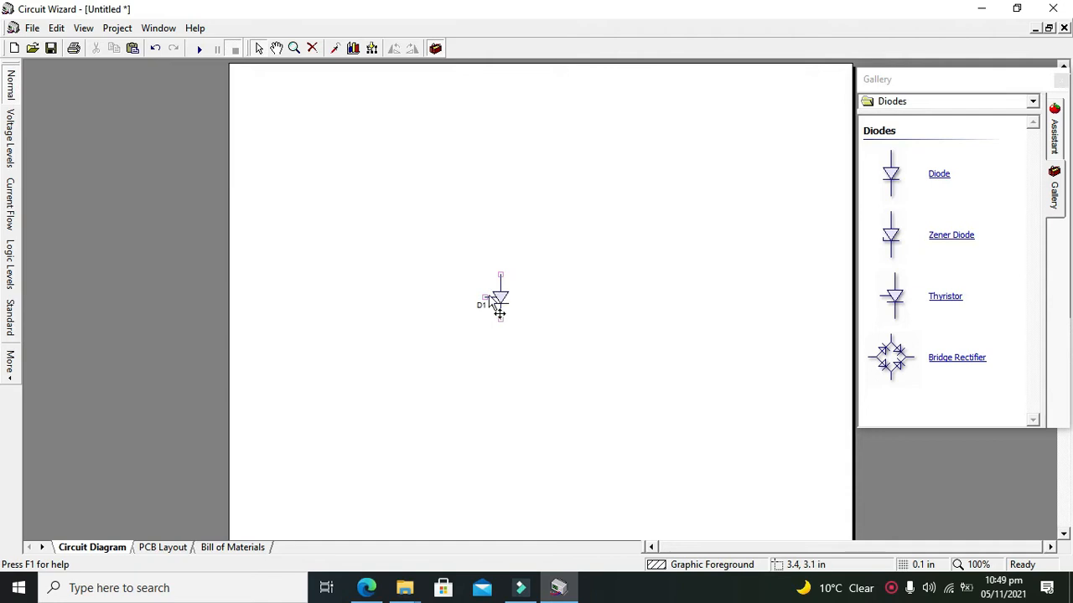
mouse_move(489, 299)
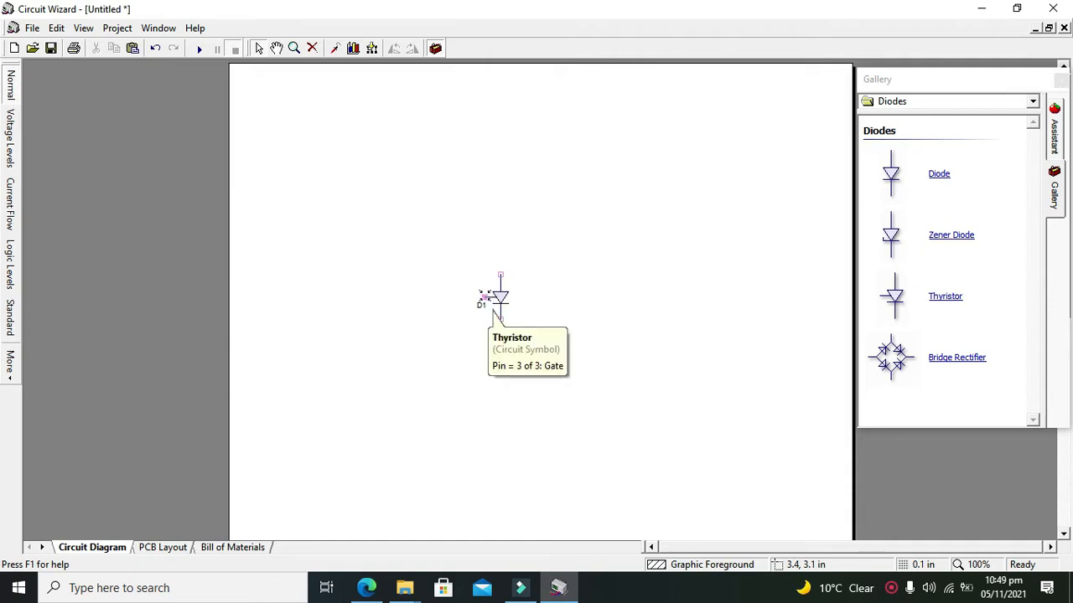
mouse_move(458, 302)
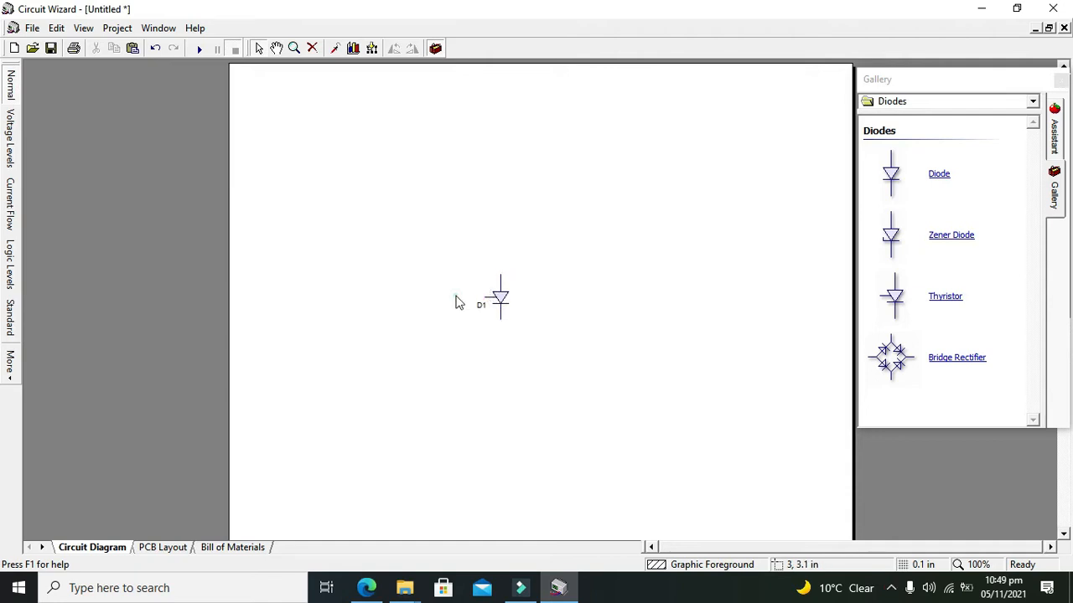
mouse_move(541, 303)
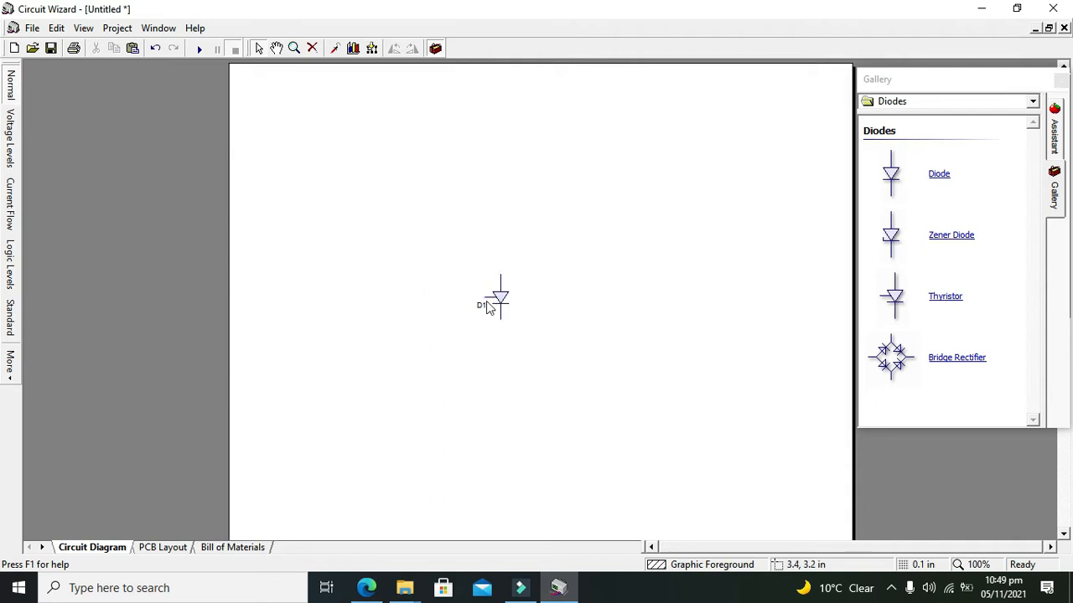
left_click(500, 299)
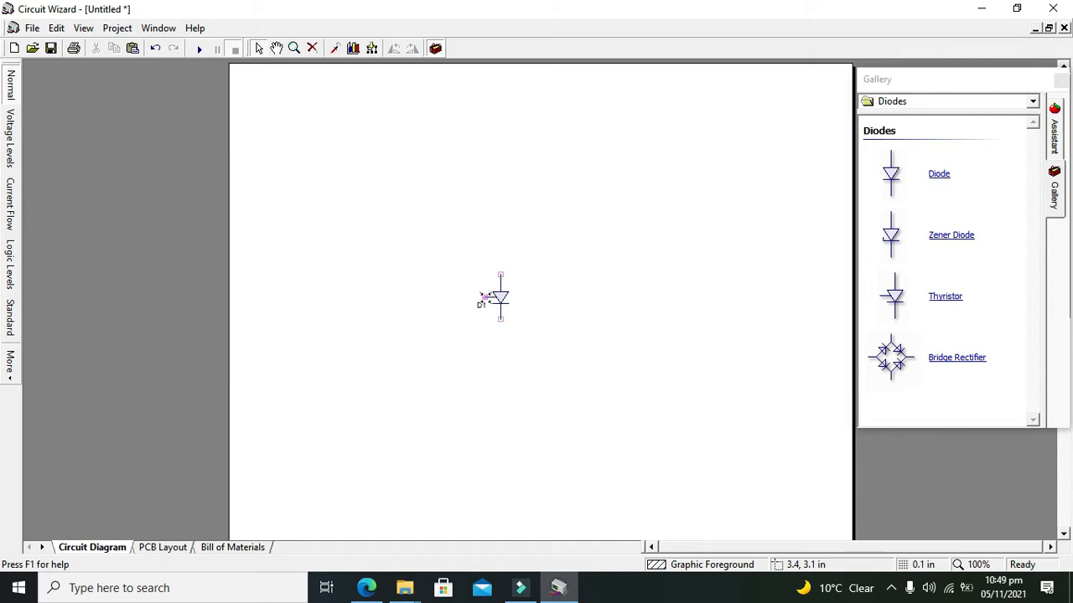
mouse_move(496, 317)
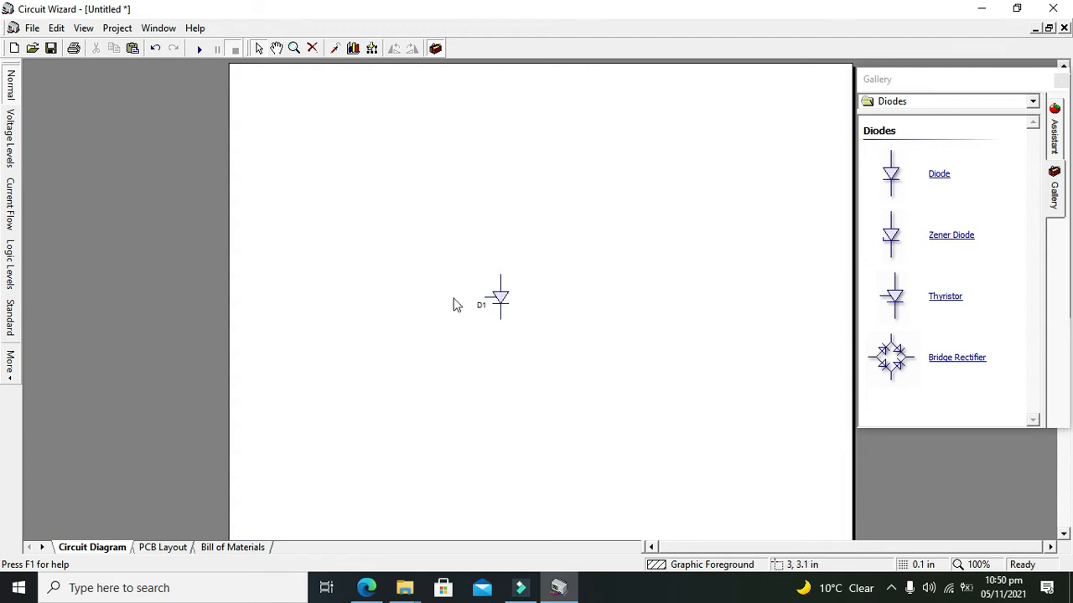
left_click(500, 299)
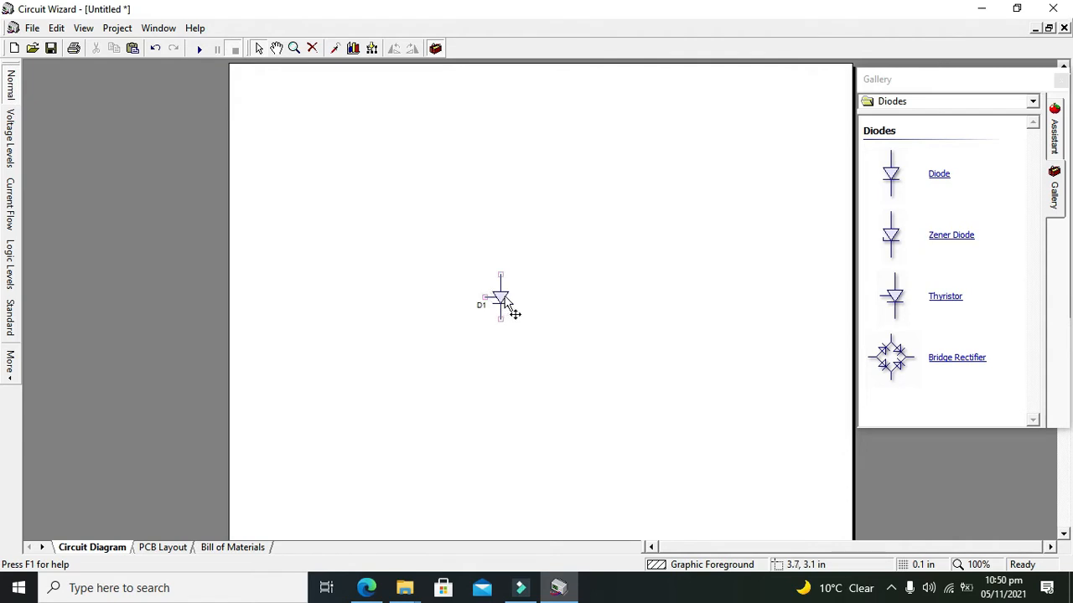
mouse_move(503, 302)
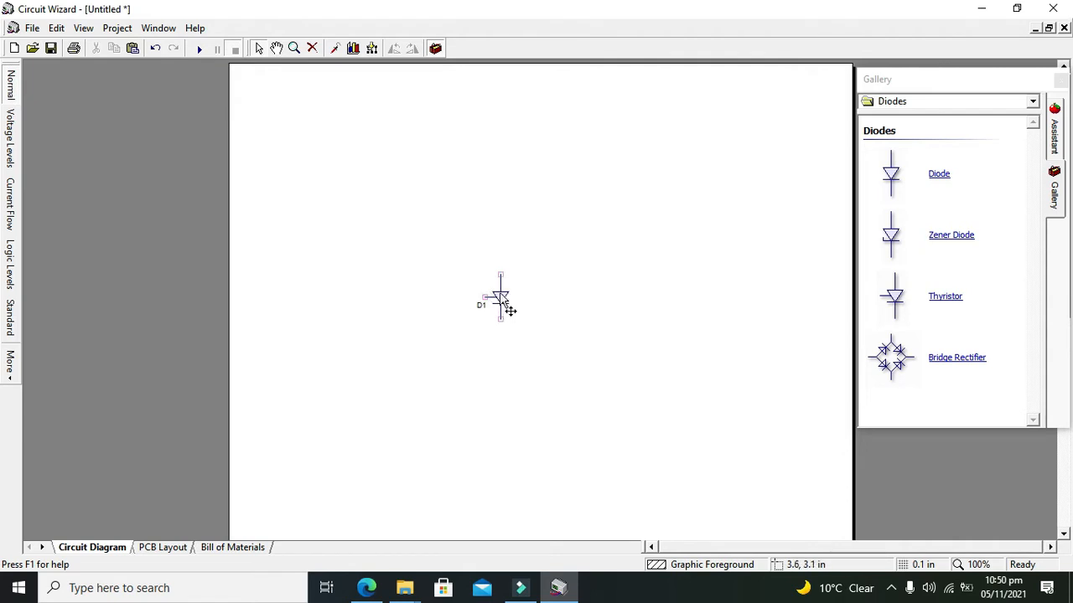
mouse_move(501, 300)
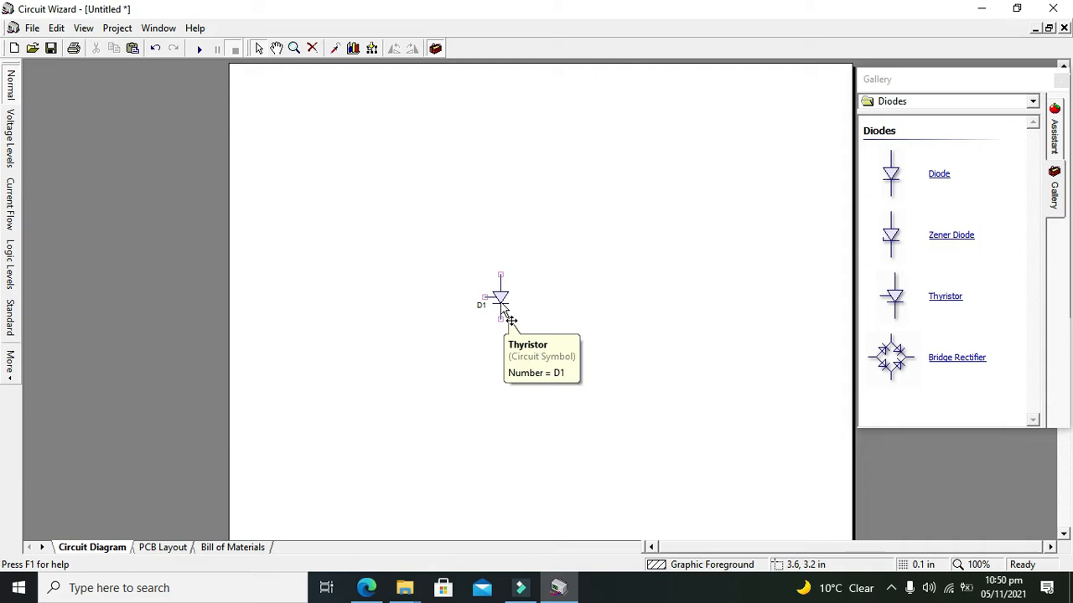
mouse_move(444, 308)
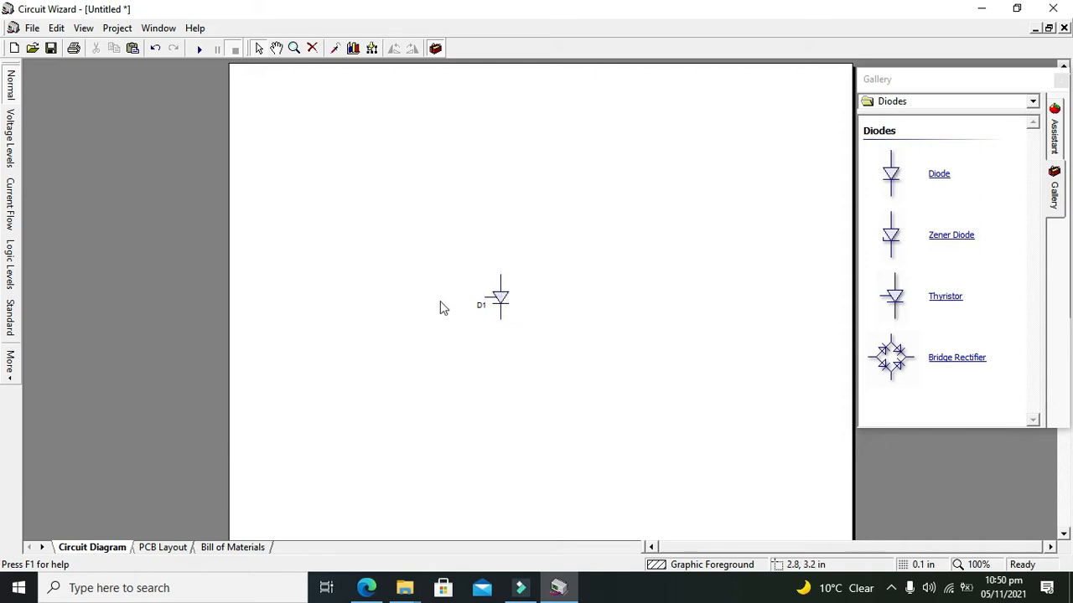
mouse_move(439, 303)
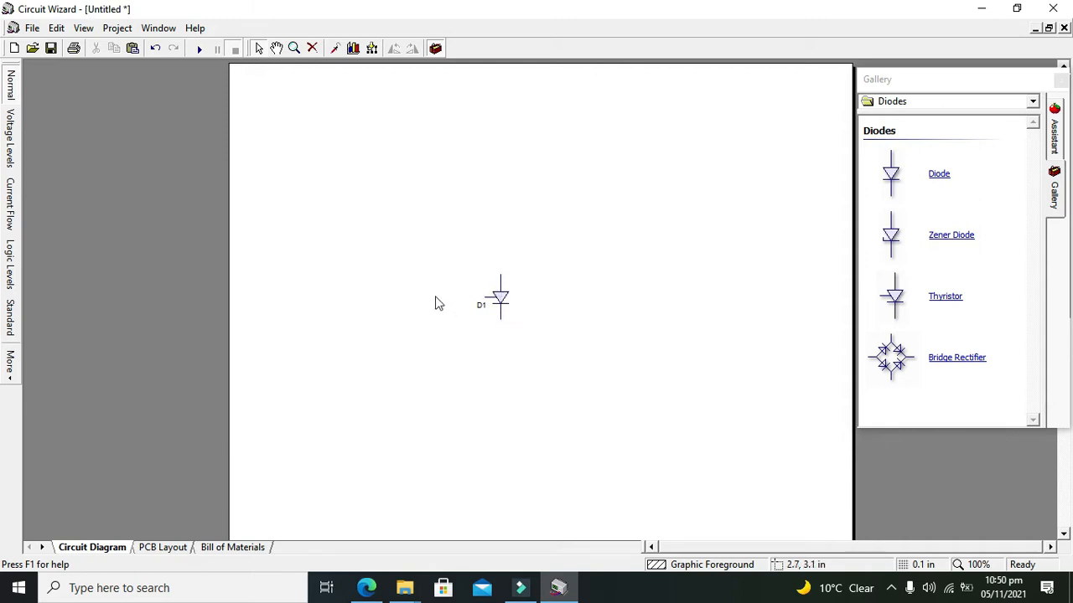
left_click(501, 299)
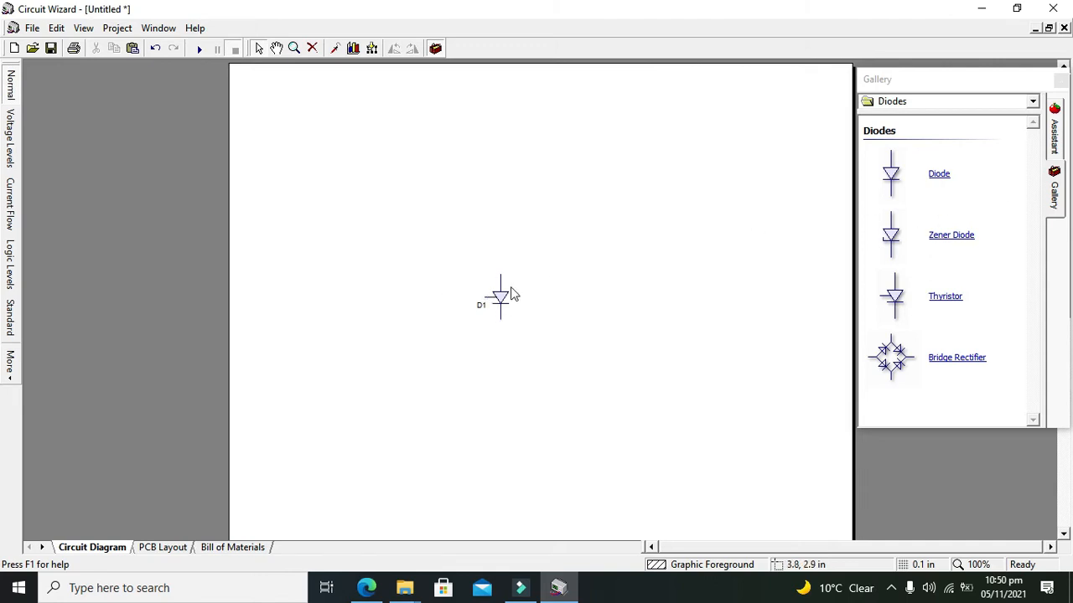
left_click(1032, 101)
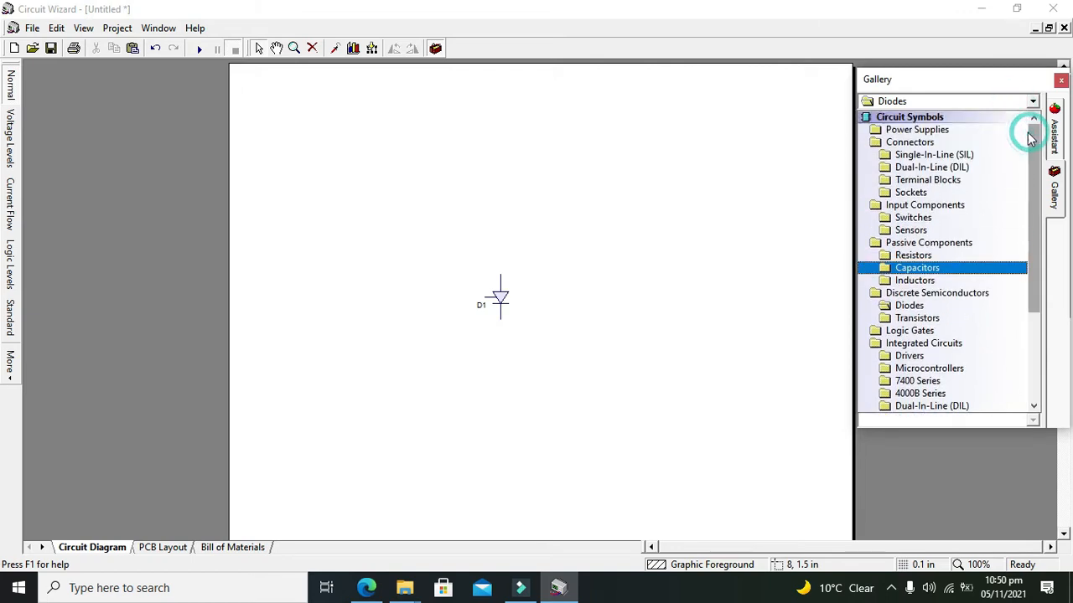
Drag a 9V battery B1 and a 1.5V cell from Power Supplies left of D1
left_click(917, 129)
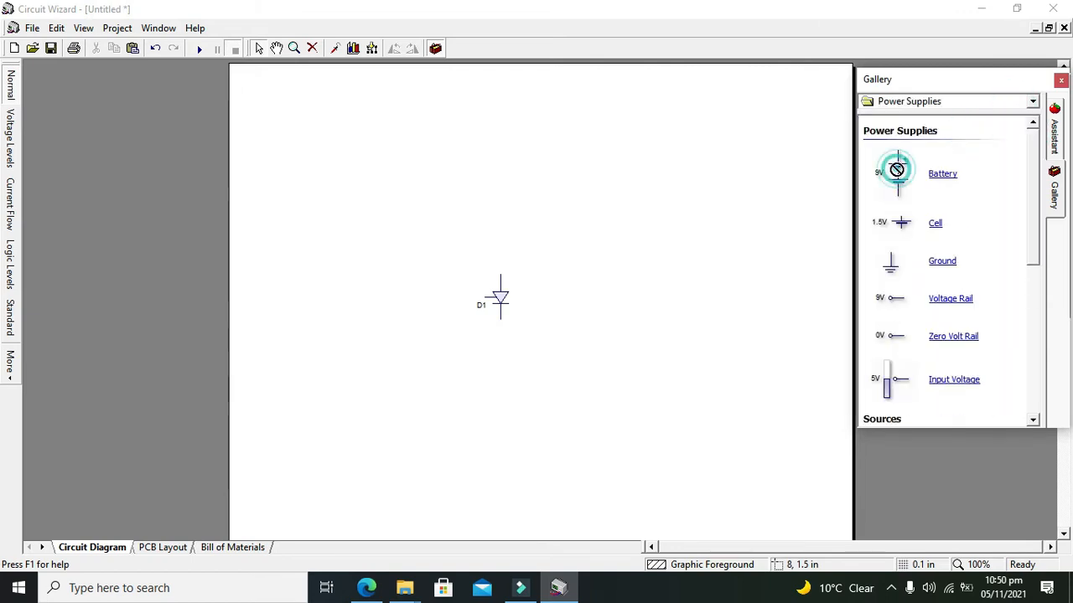
left_click_drag(896, 171, 317, 312)
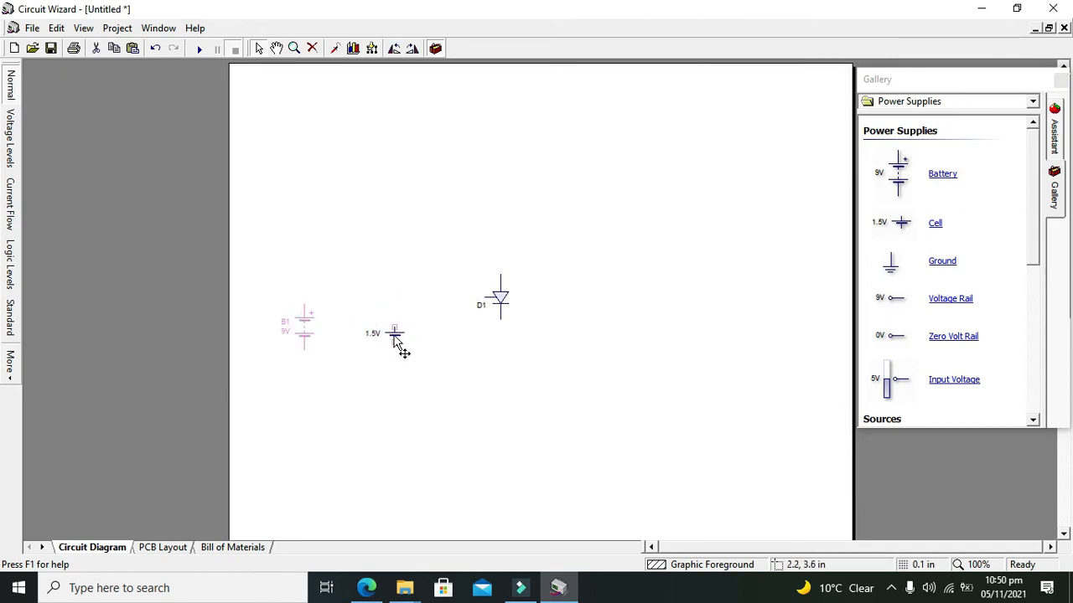
left_click_drag(394, 334, 394, 341)
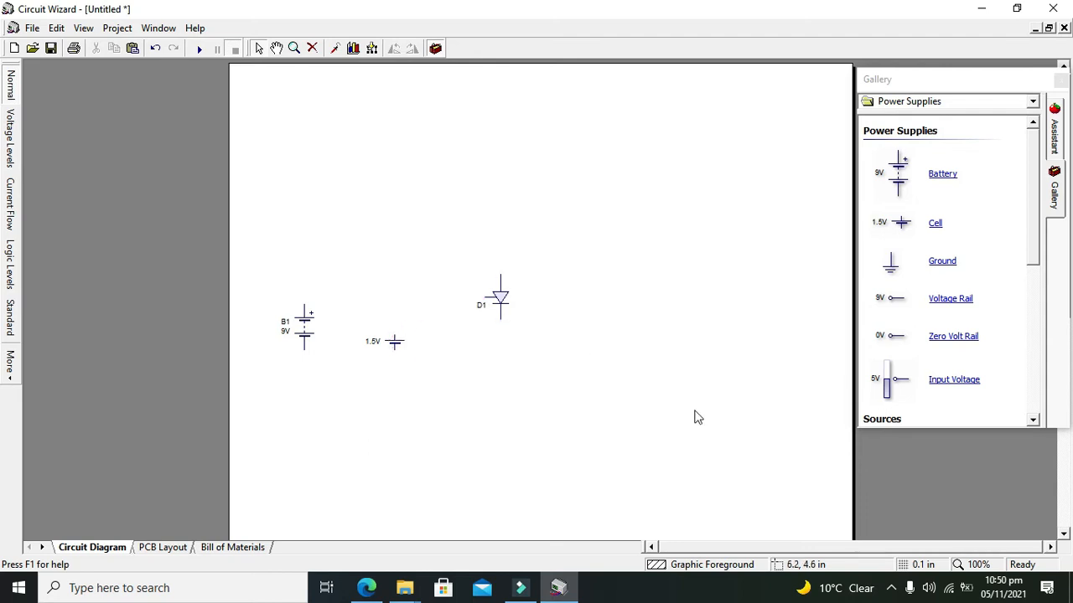
left_click(1031, 101)
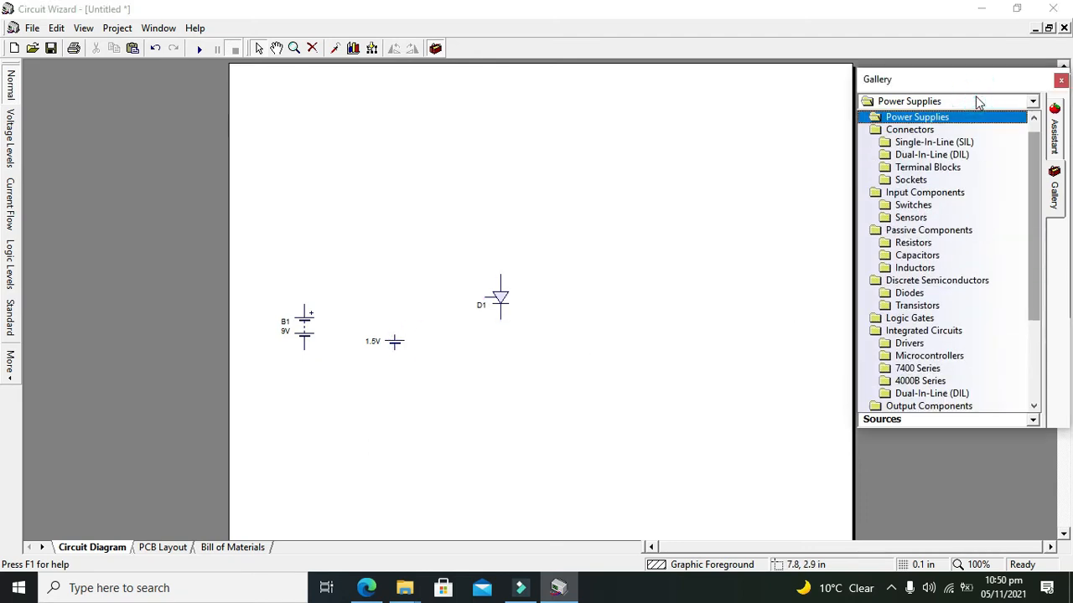
Add push switch SW1 linking the cell to D1, and wire B1's positive to D1
left_click(912, 204)
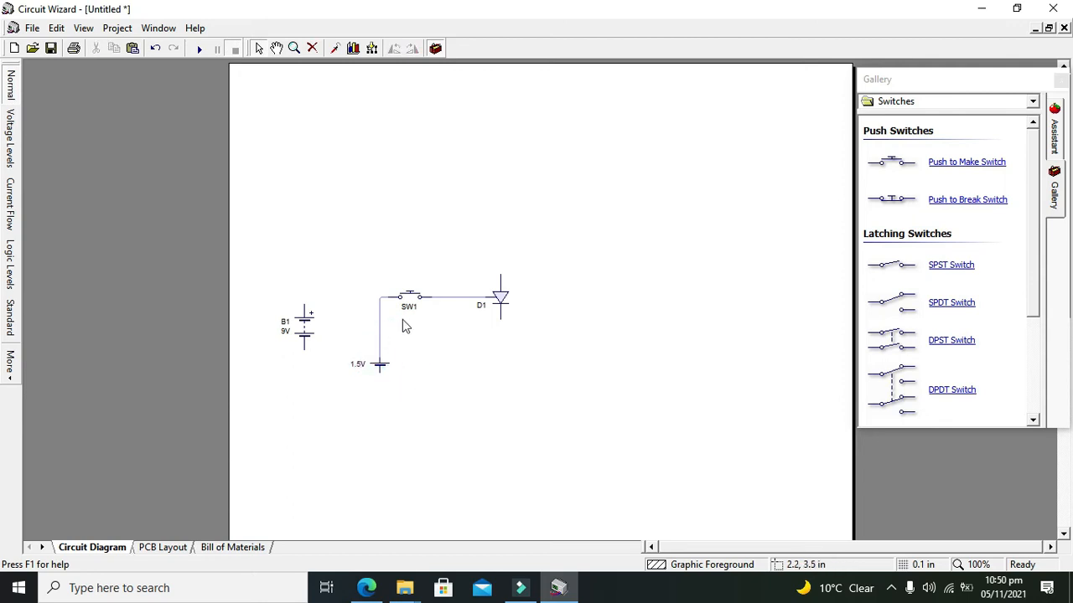
mouse_move(960, 116)
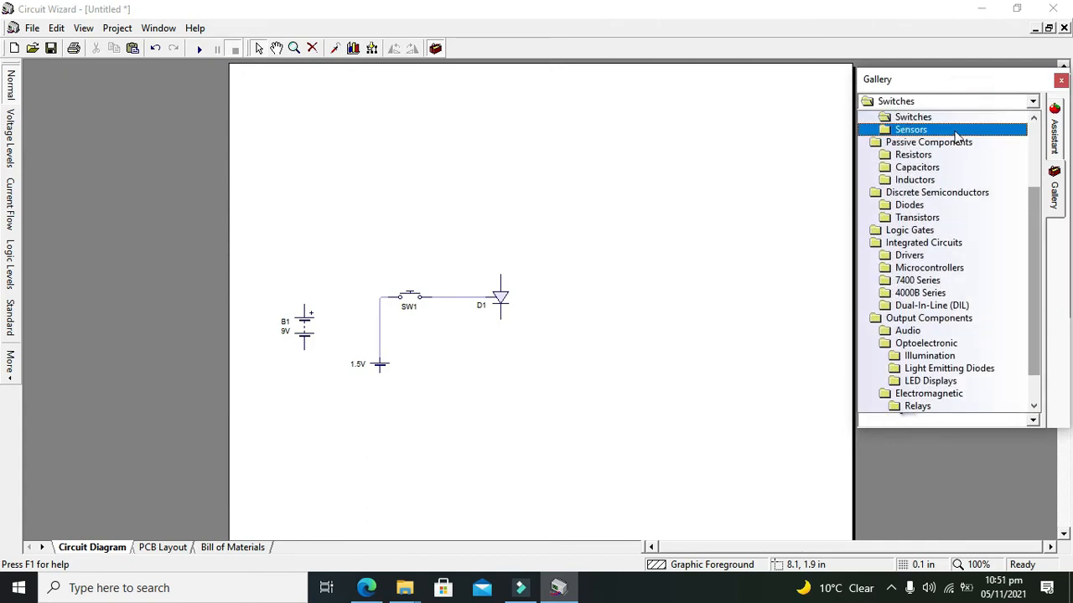
double_click(912, 116)
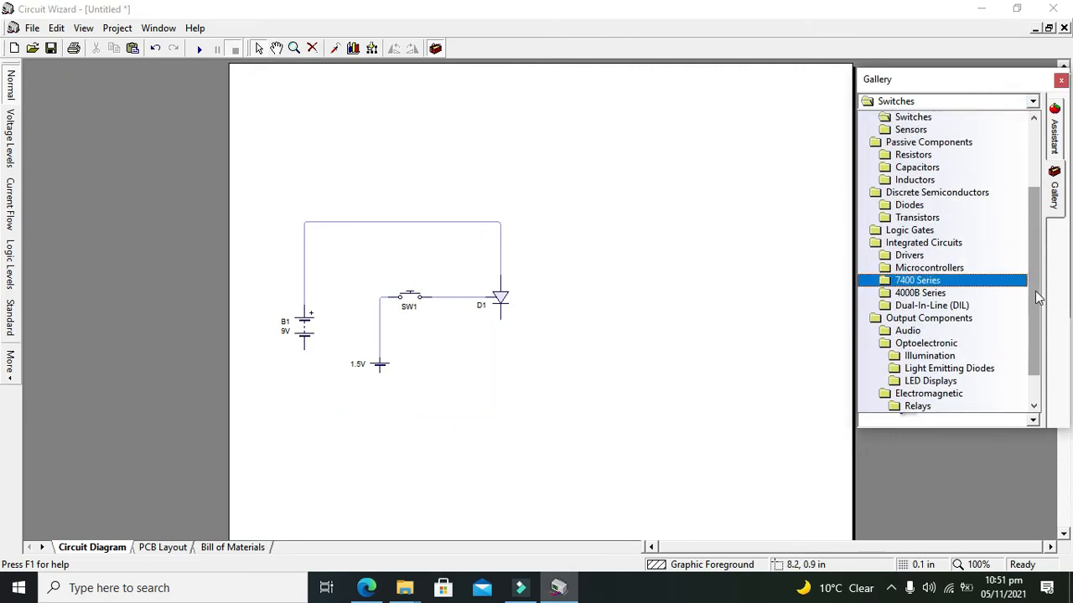
Add DC motor MT1 below D1, wire it to the battery's negative, and ground it
left_click(942, 380)
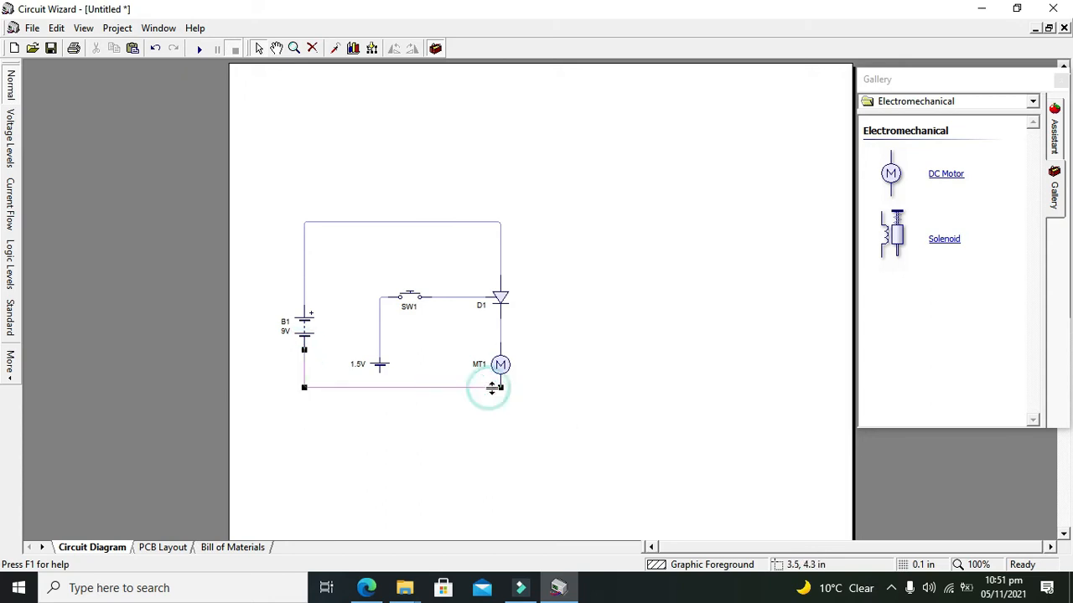
left_click_drag(491, 387, 501, 431)
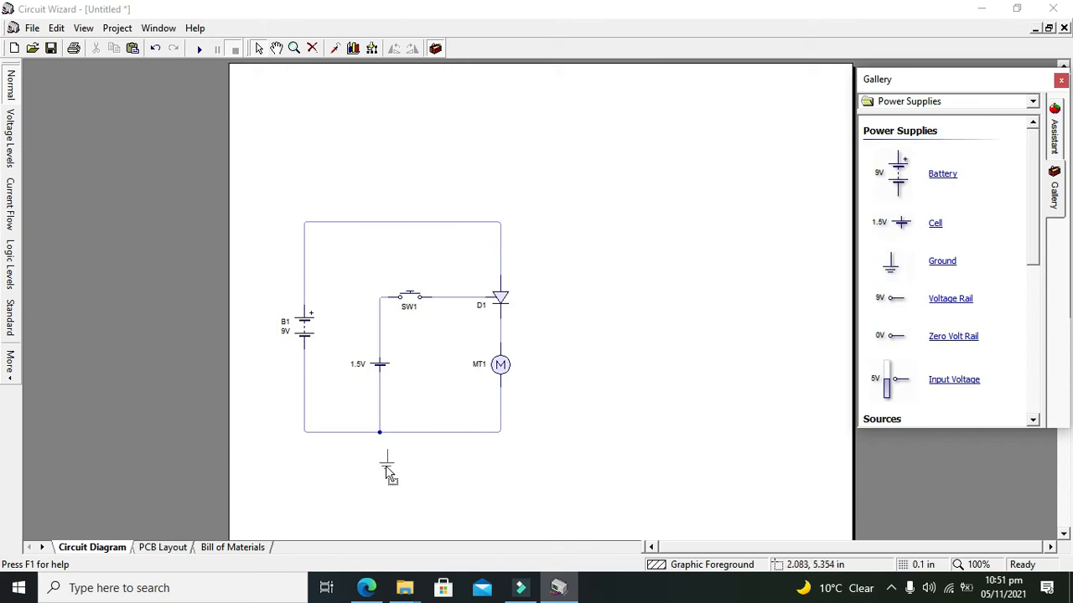
left_click(378, 452)
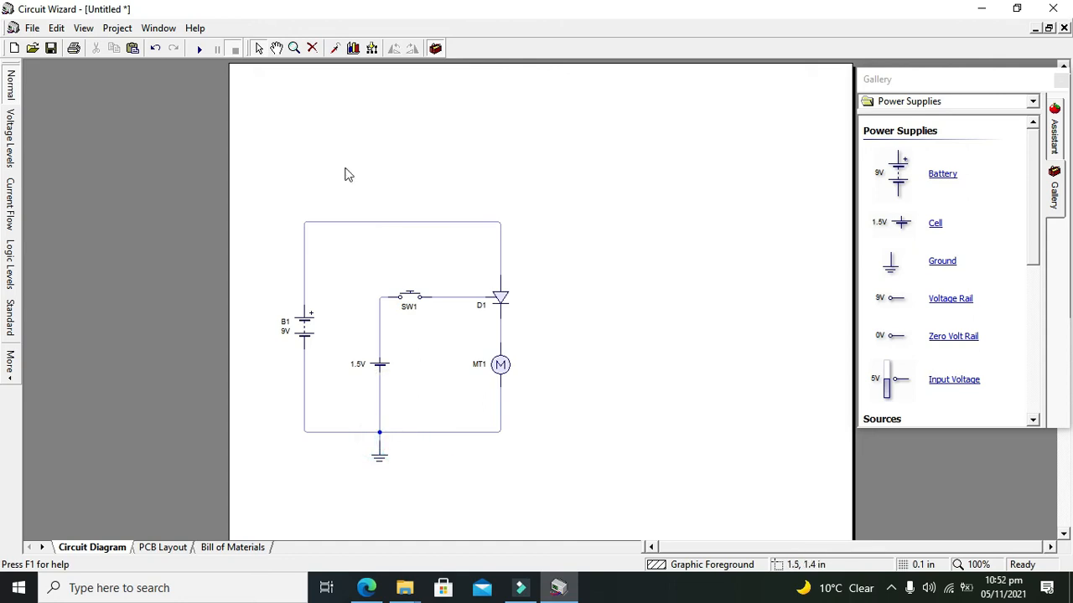
Run the simulation, latch the thyristor via SW1 to spin MT1, then stop
left_click(199, 48)
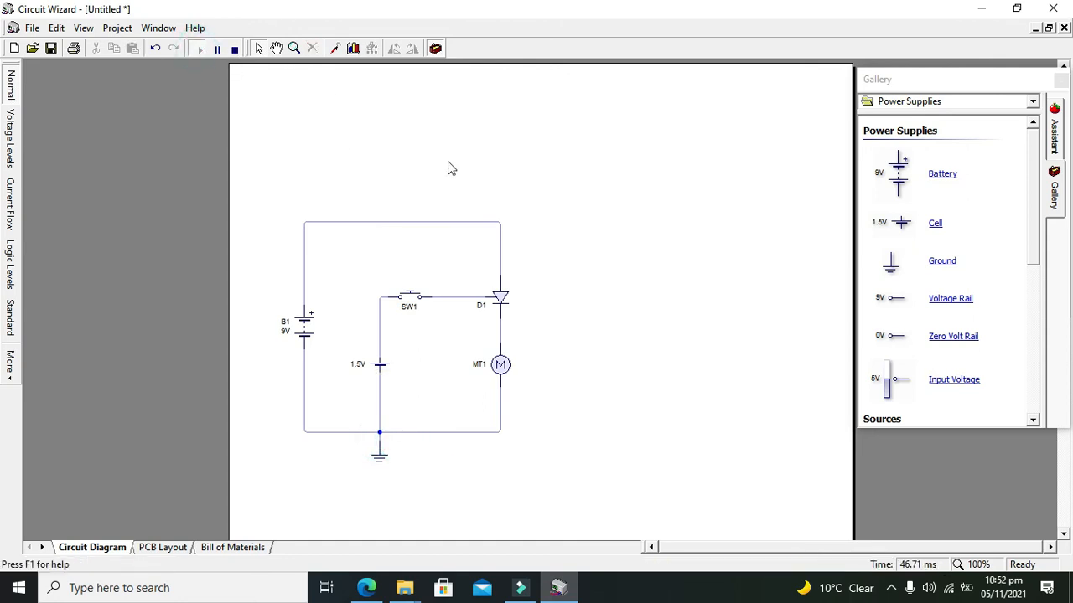
mouse_move(275, 218)
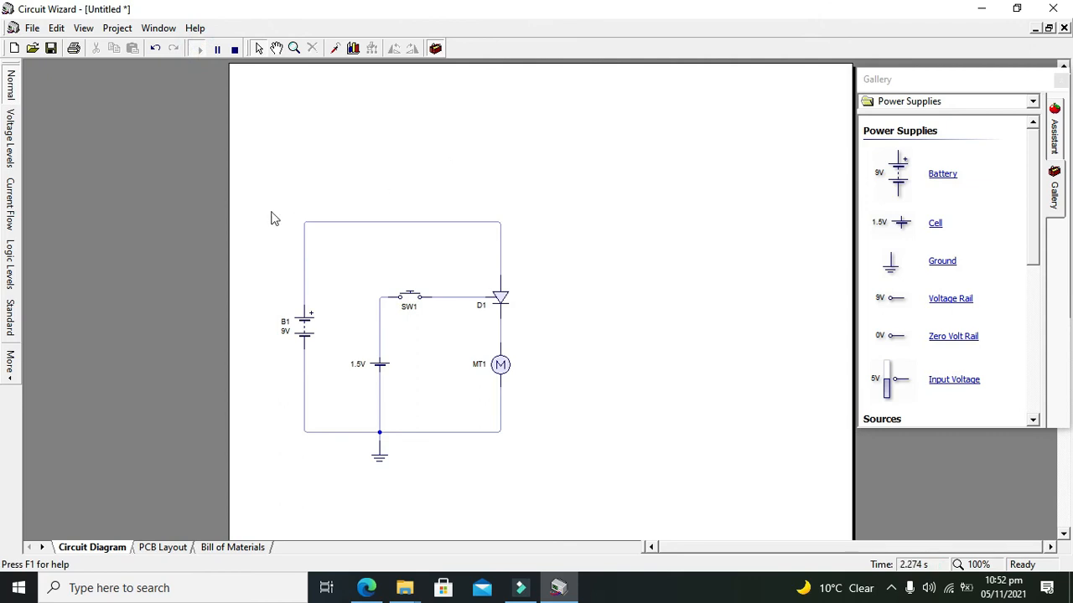
mouse_move(490, 346)
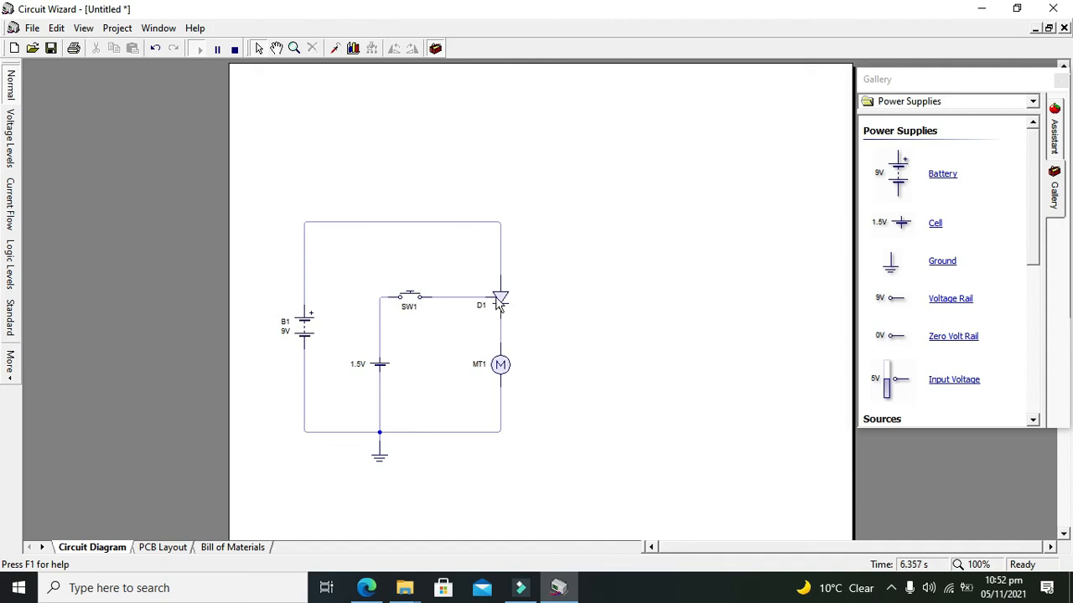
mouse_move(500, 301)
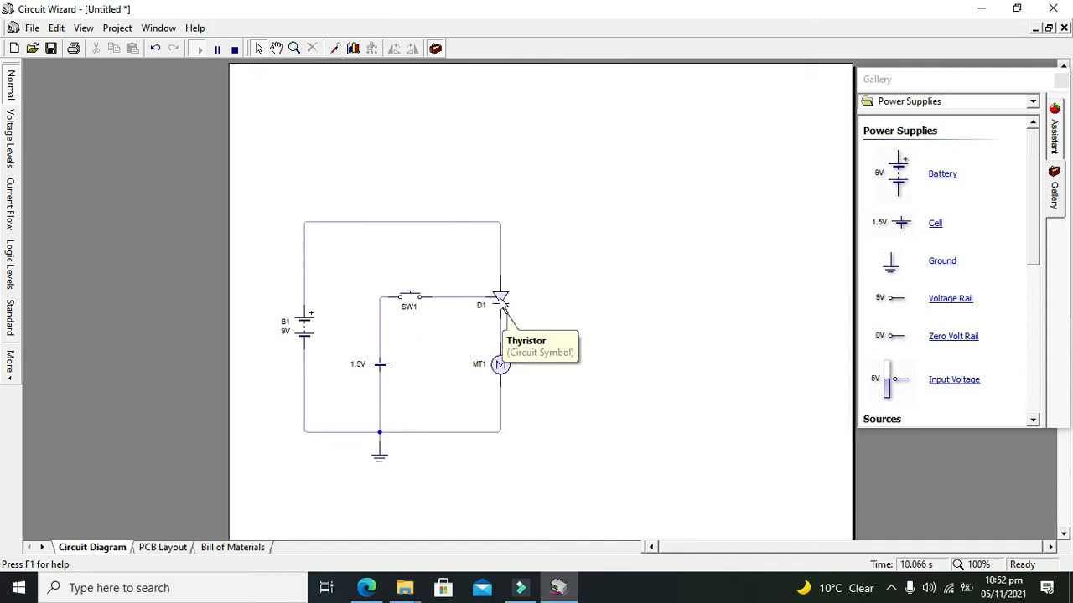
mouse_move(415, 304)
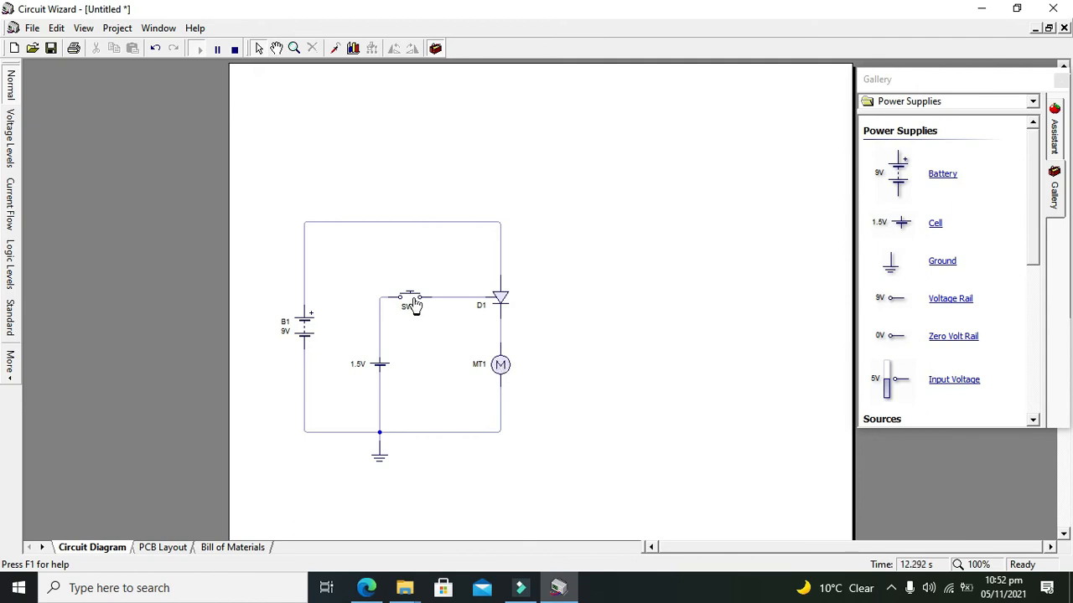
mouse_move(411, 300)
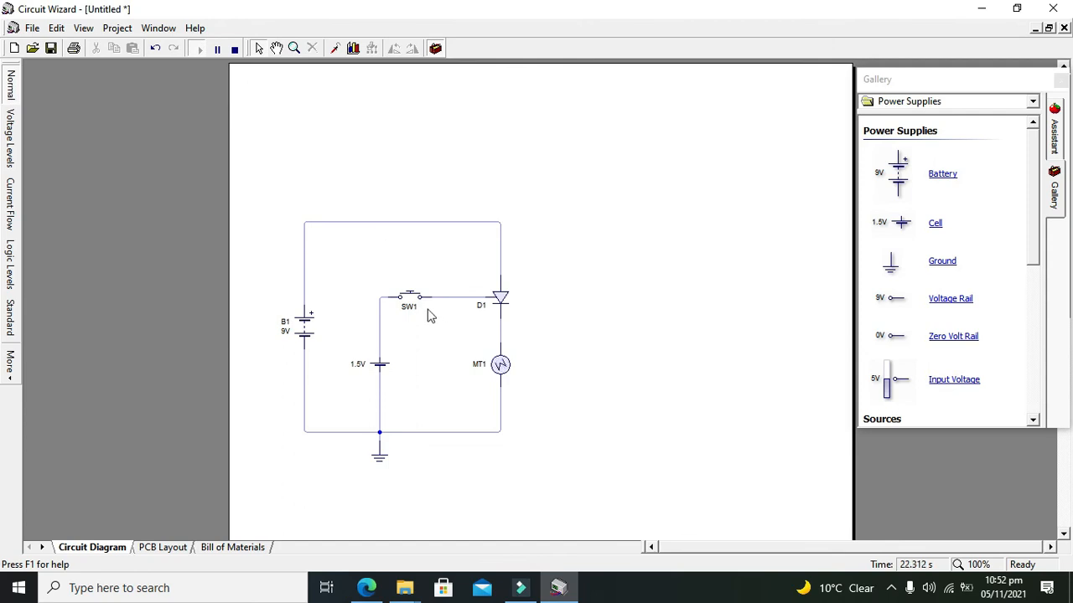
mouse_move(412, 302)
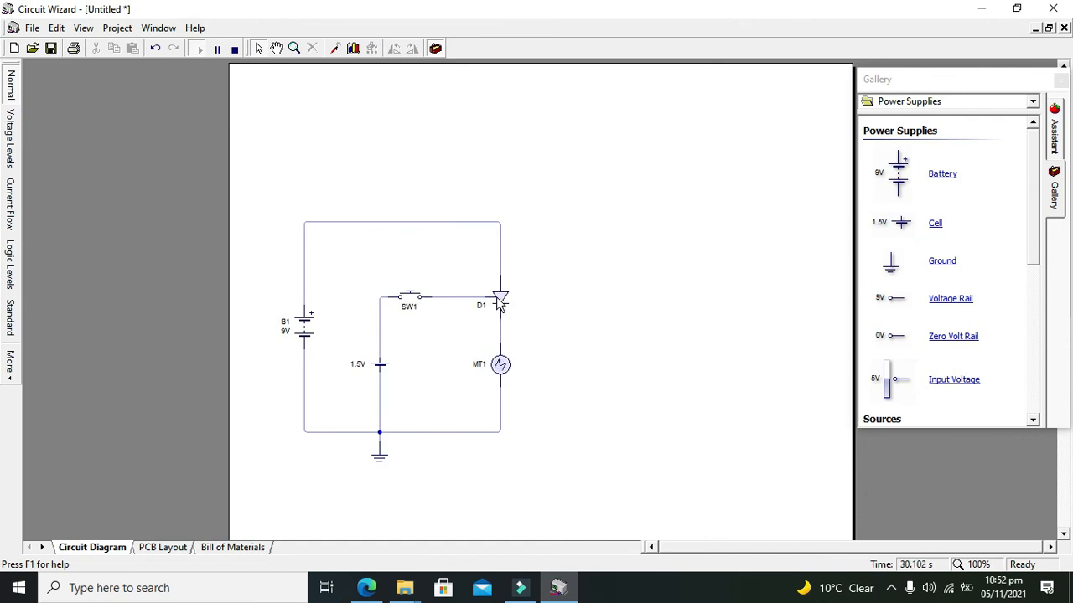
mouse_move(502, 302)
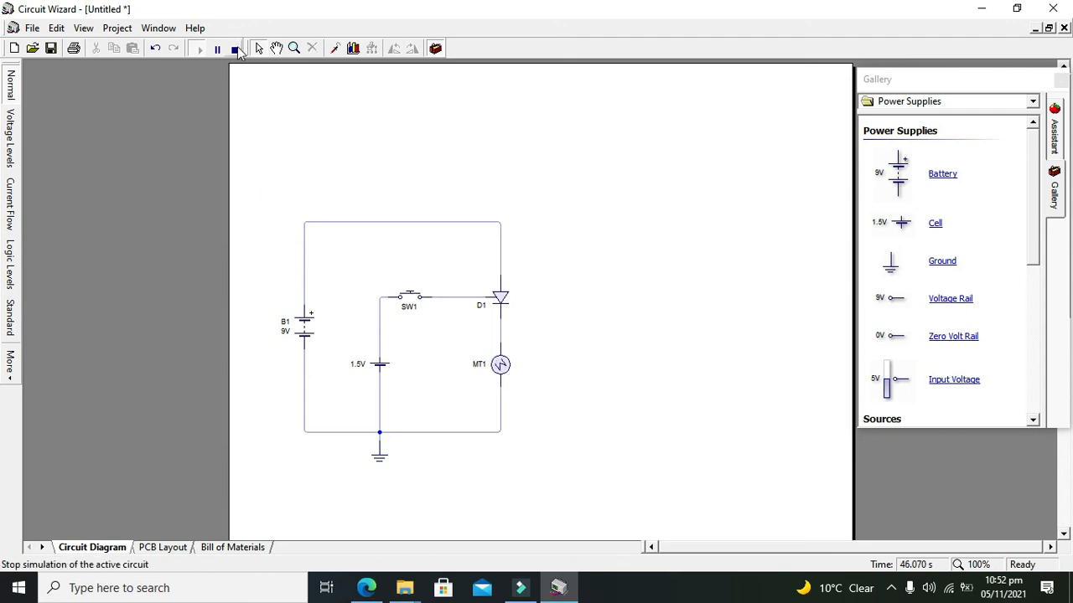
left_click(235, 48)
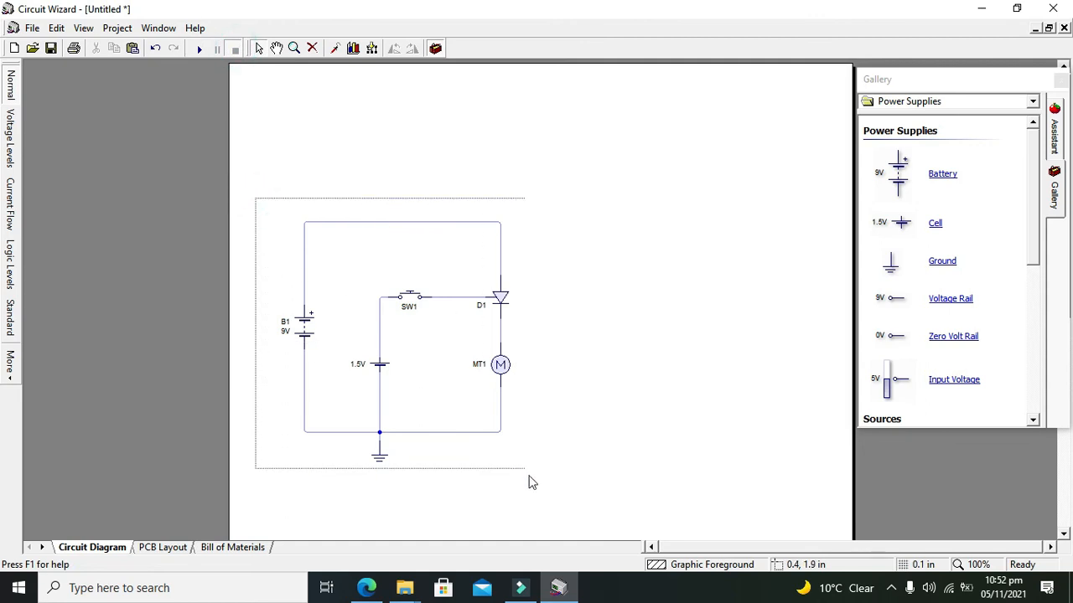